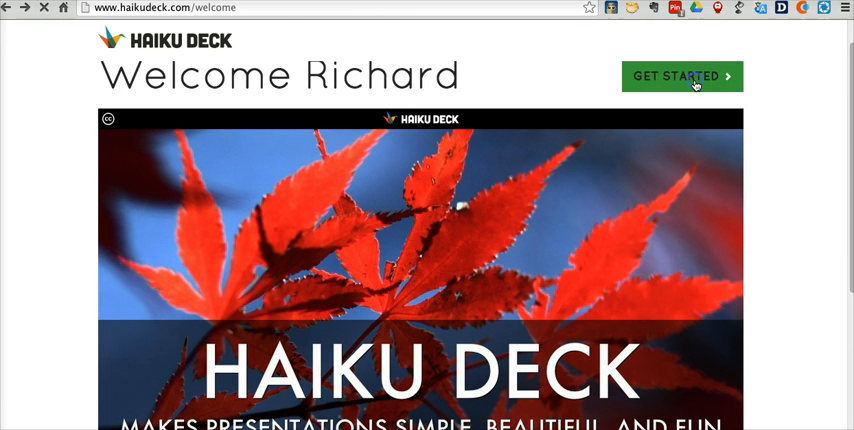
Start a new deck from the welcome page so a blank first slide opens in the editor
left_click(684, 76)
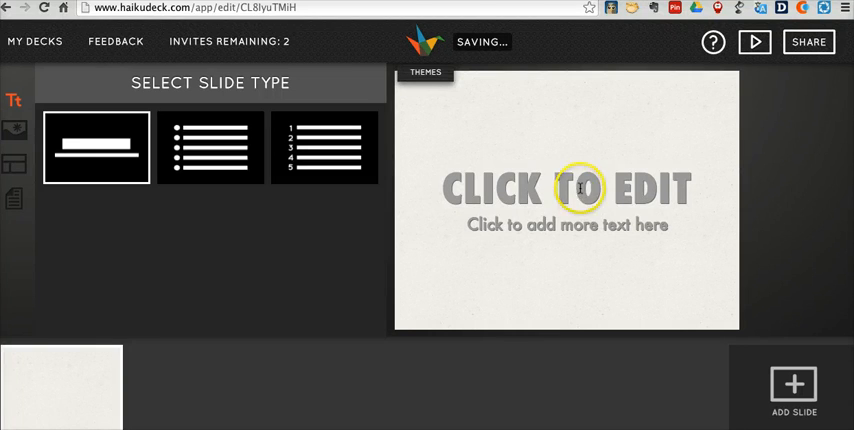
Replace the placeholder title with THANKSGIVING and the subtitle 'The American Version'
double_click(566, 188)
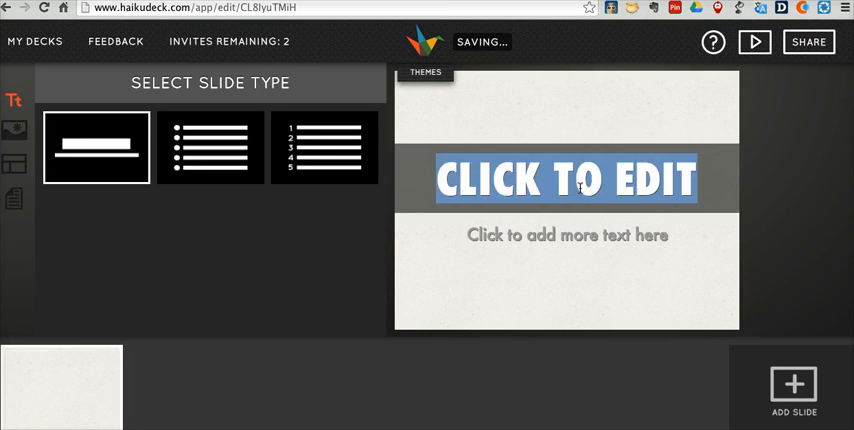
type("THANKSGIVING")
left_click(568, 234)
type("The A")
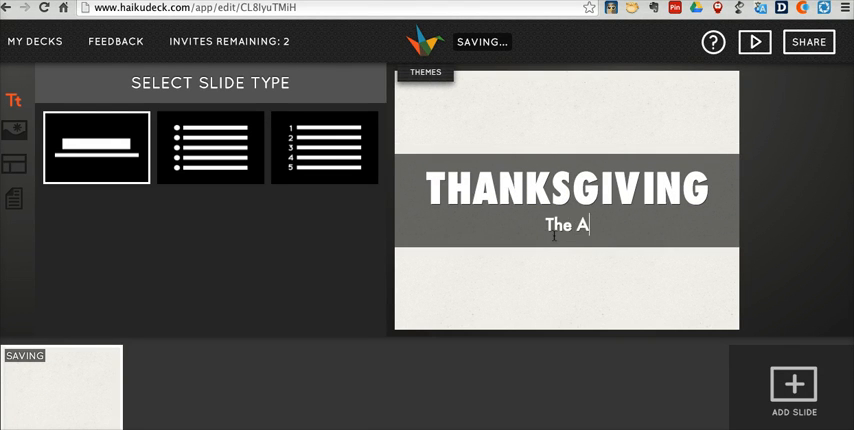
type("merican Version")
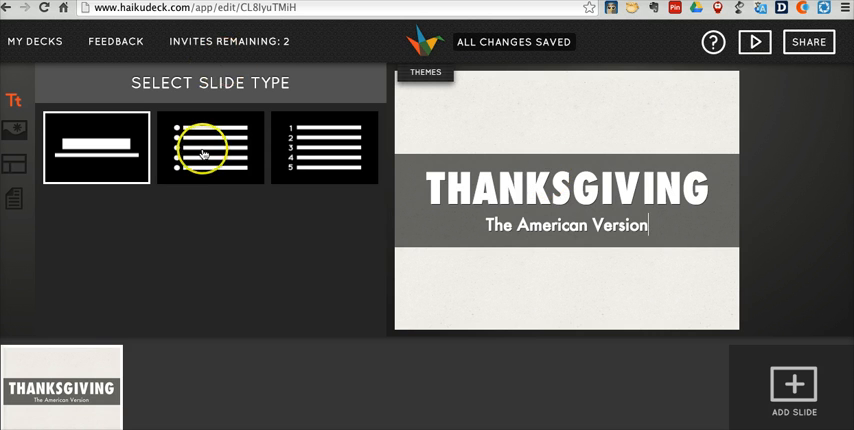
mouse_move(310, 158)
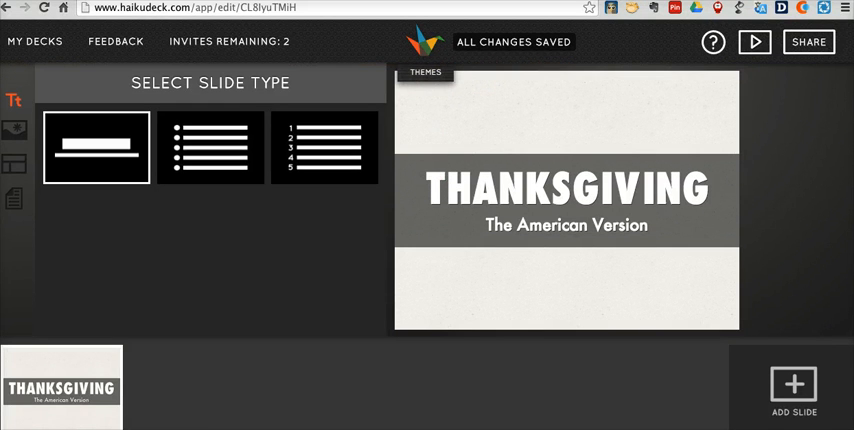
Search images for 'thanksgiving' and set the dinner table photo as the slide background
left_click(14, 132)
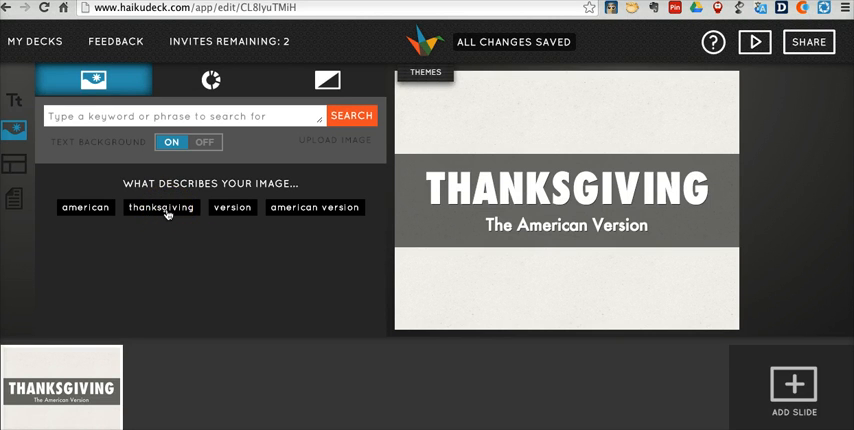
left_click(160, 208)
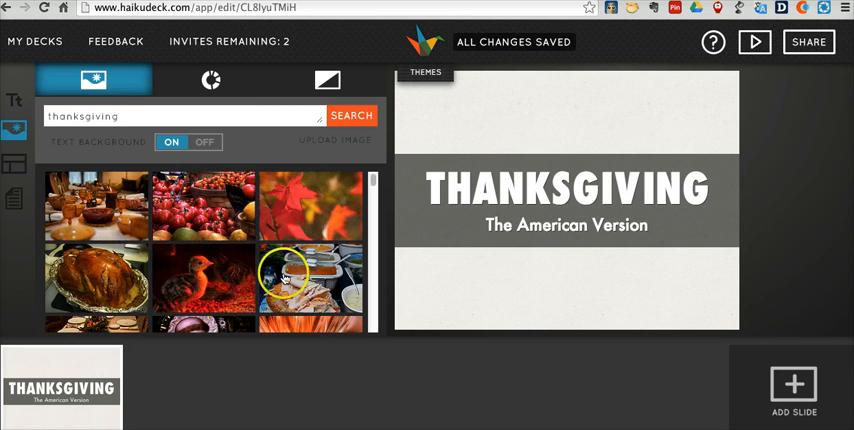
scroll("down", 3)
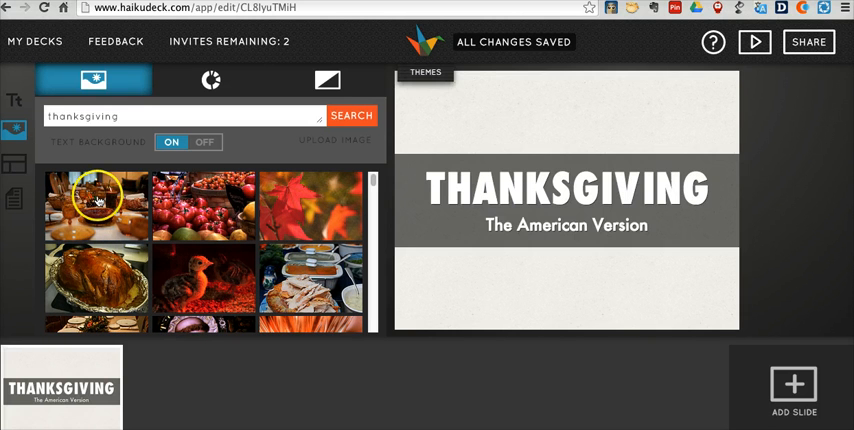
left_click(96, 204)
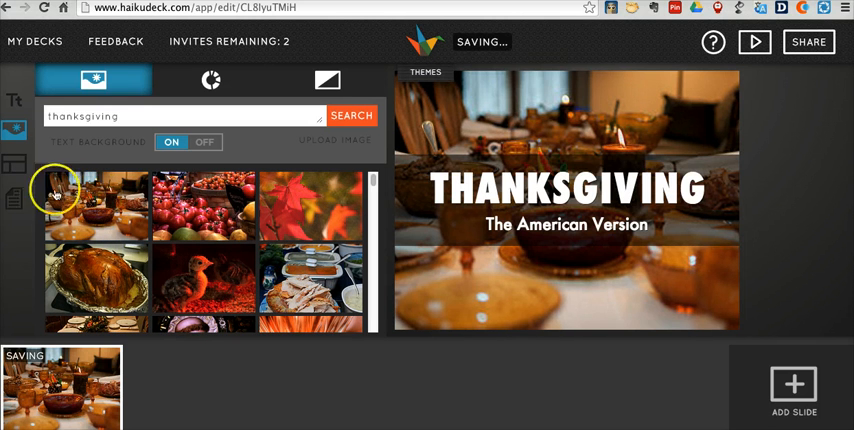
mouse_move(730, 364)
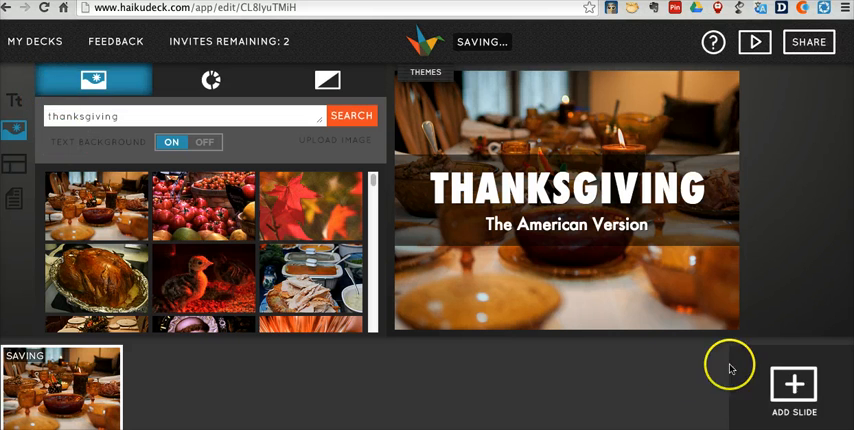
Add a second slide and title it FOOTBALL
left_click(794, 384)
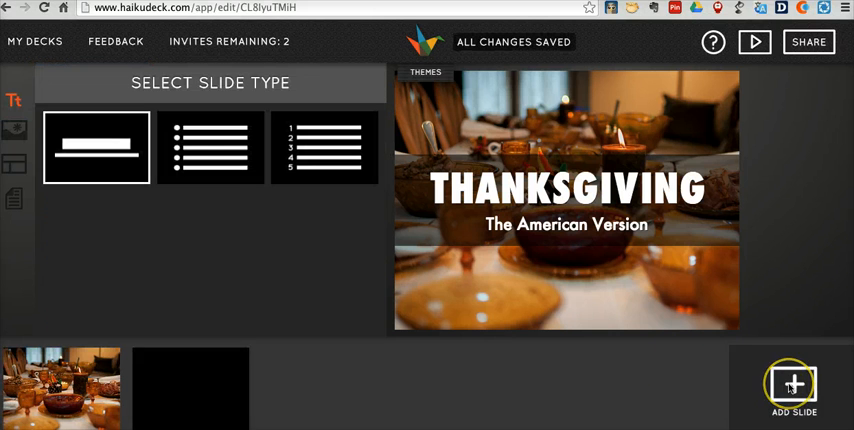
left_click(792, 388)
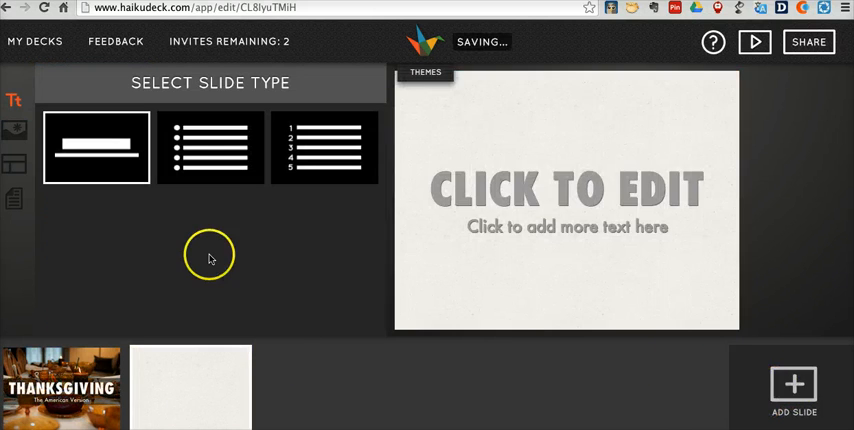
double_click(564, 190)
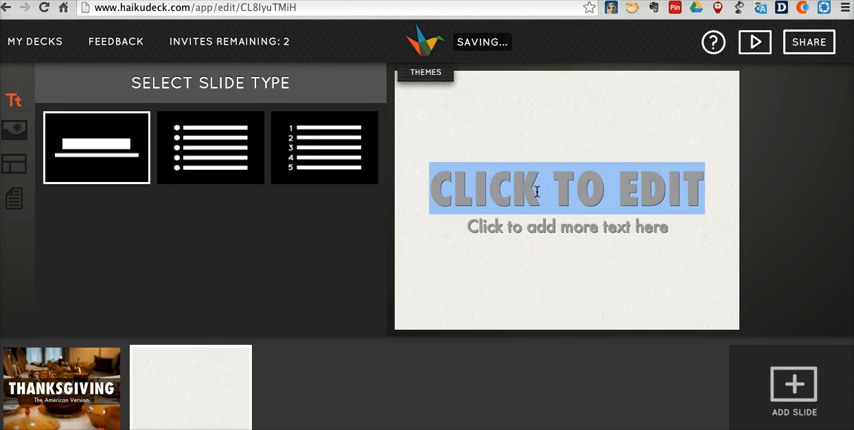
type("F")
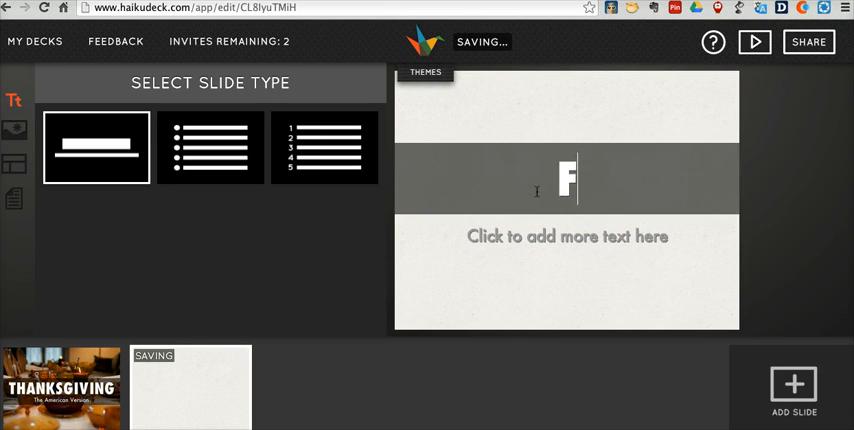
type("OOTBALL")
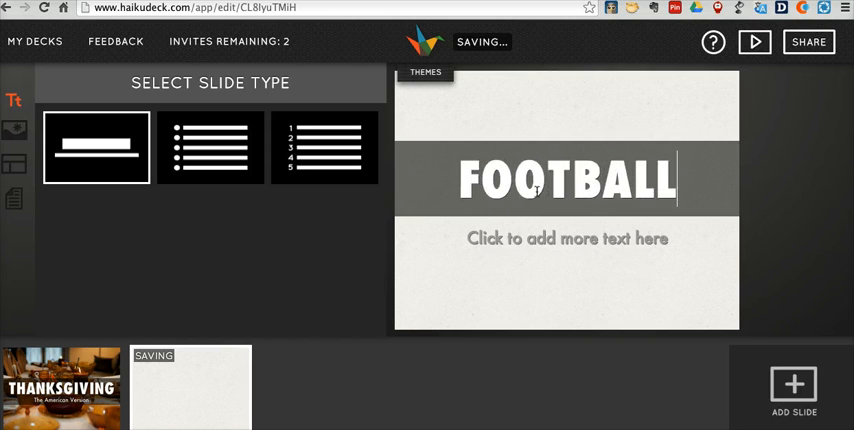
Write the subtitle 'Are you ready for some...' on the FOOTBALL slide
type("Are you ready to")
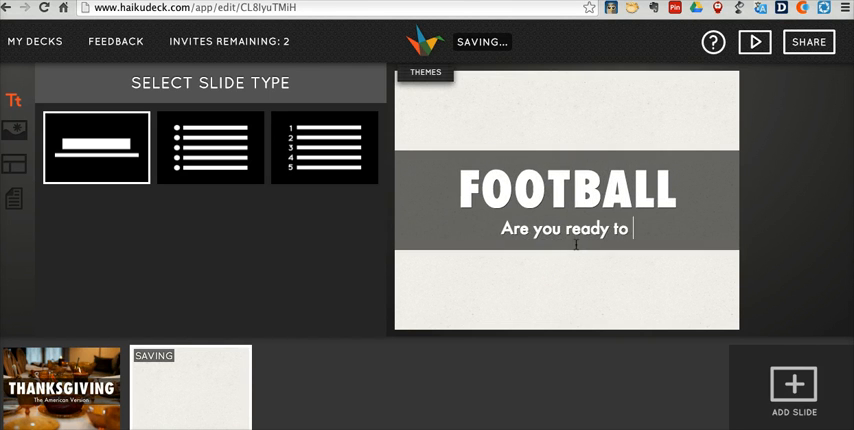
type("watch")
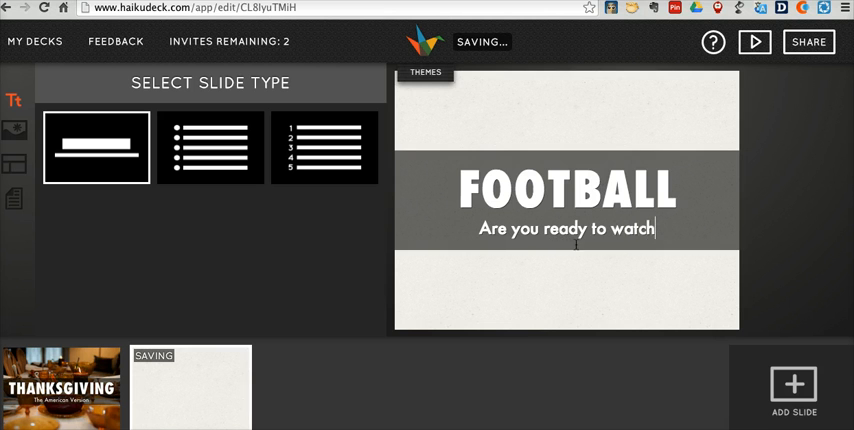
type("?")
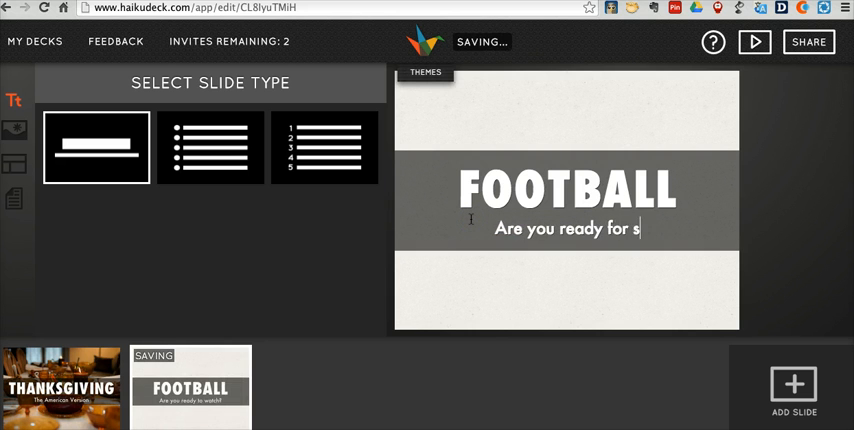
type("ome")
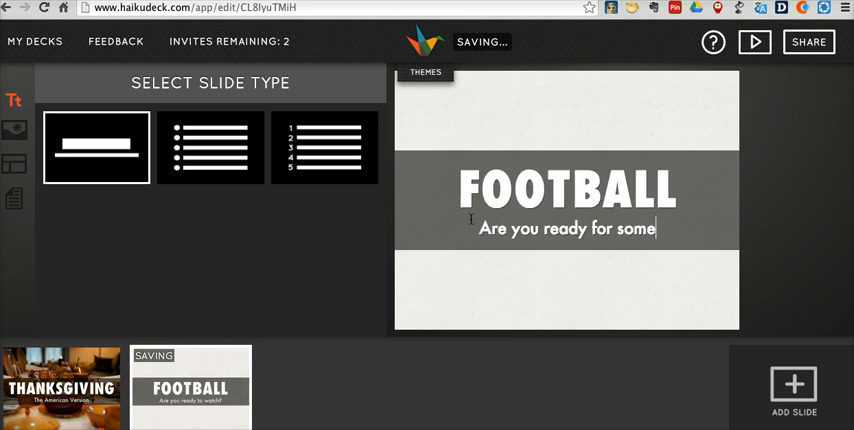
type("...")
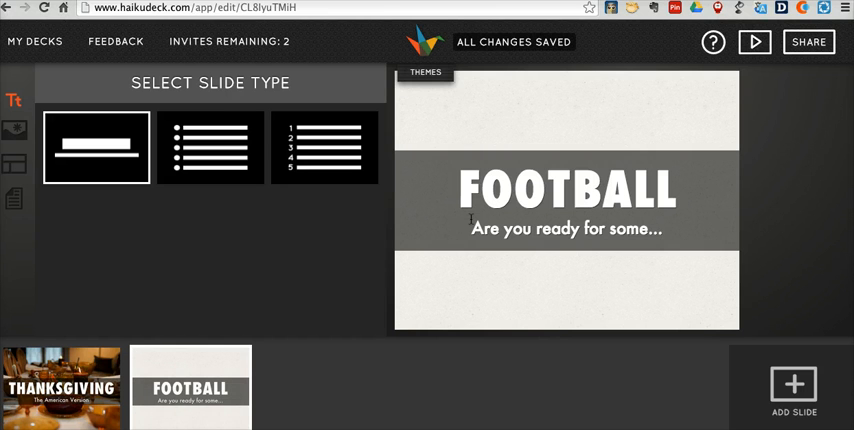
mouse_move(136, 212)
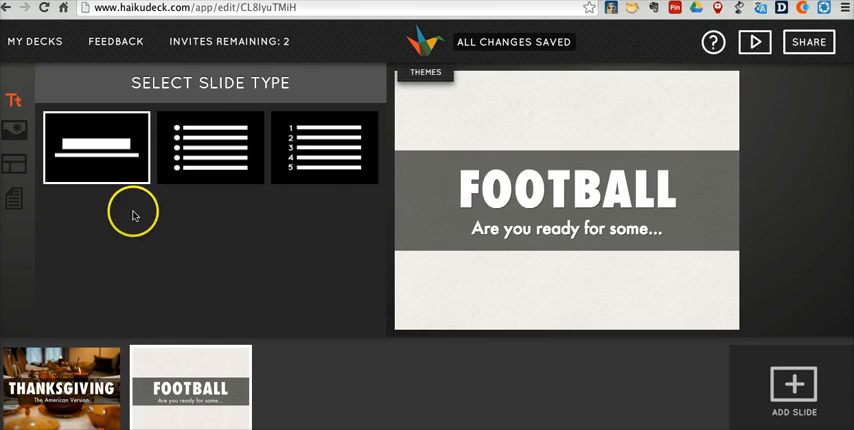
Choose the bottom-aligned layout with the subtitle above the title
left_click(14, 164)
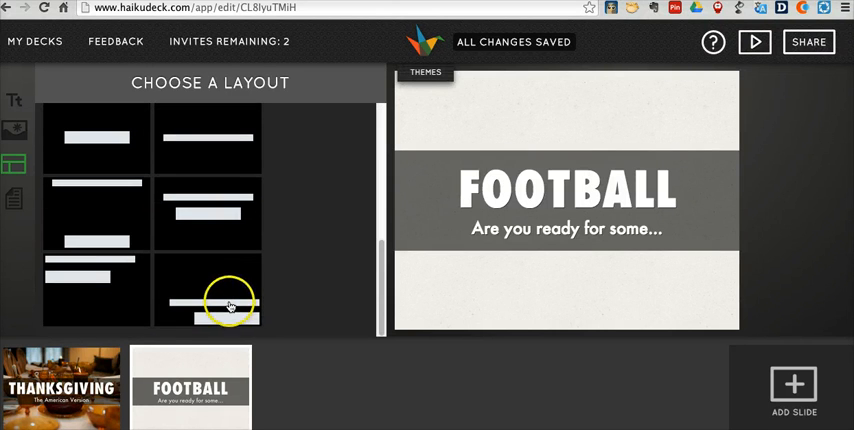
left_click(230, 304)
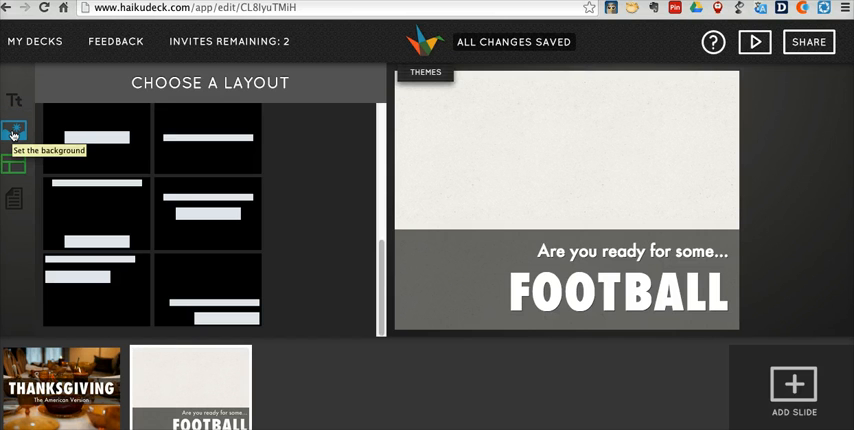
Search images for 'football' and set the team huddle photo as the background
left_click(14, 130)
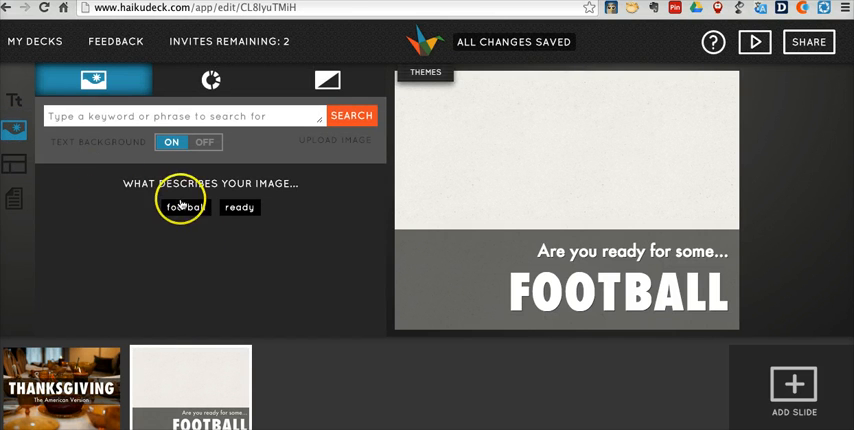
left_click(184, 208)
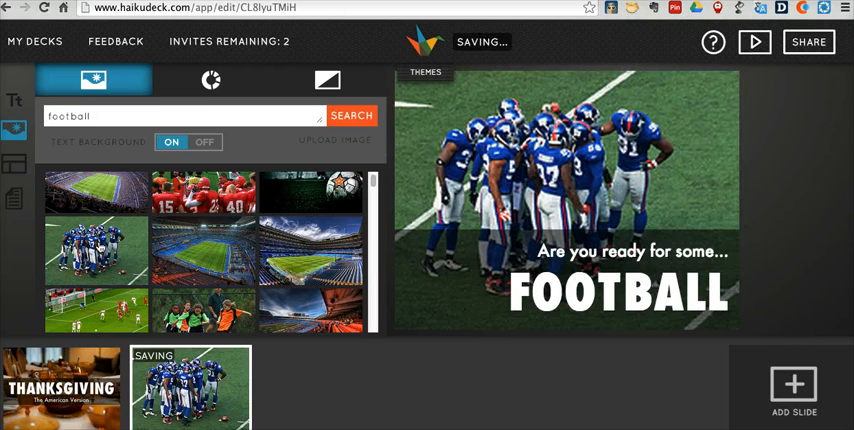
mouse_move(96, 250)
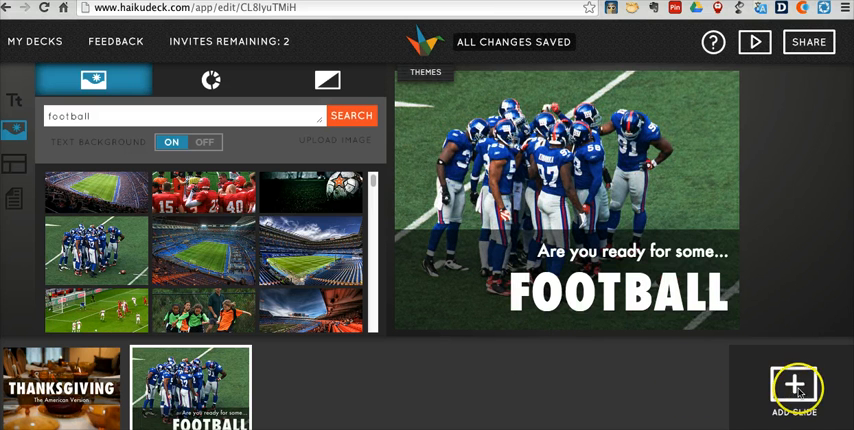
Add a third slide titled PARADE with the subtitle 'Everyone loves a...'
left_click(792, 388)
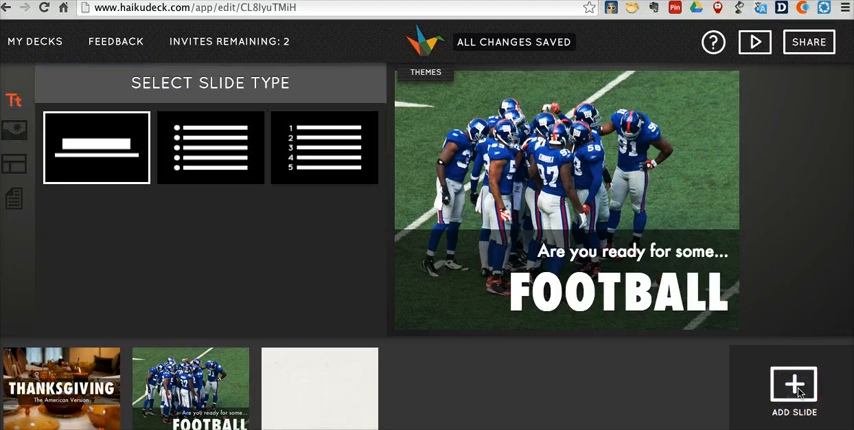
left_click(794, 388)
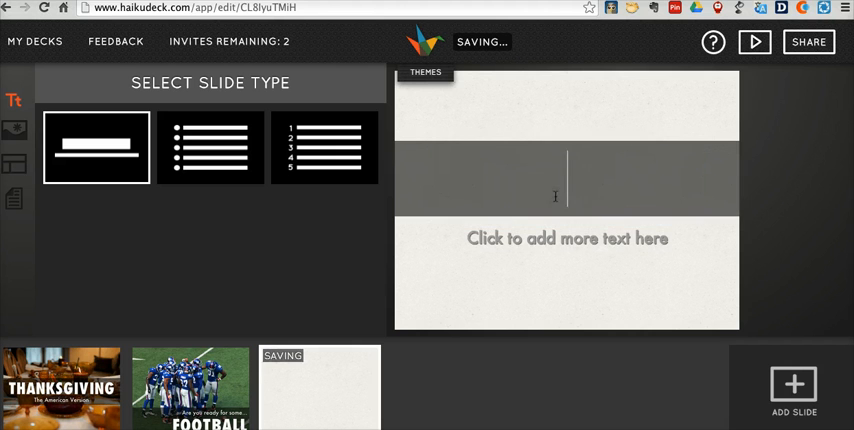
type("PARADE")
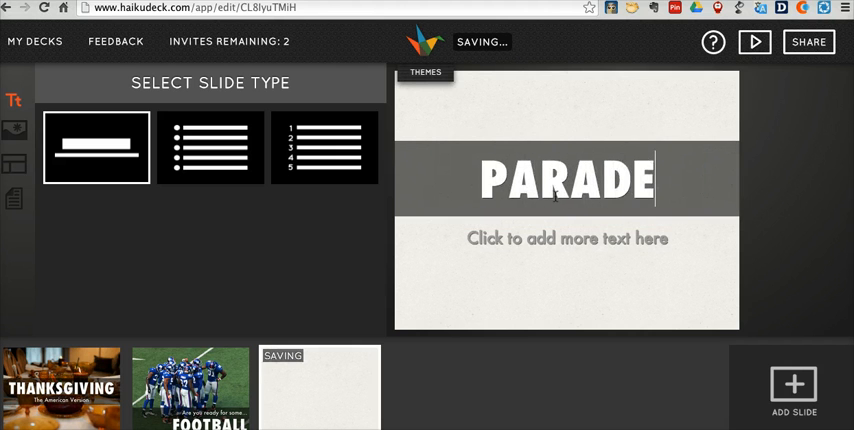
type("Everyone l")
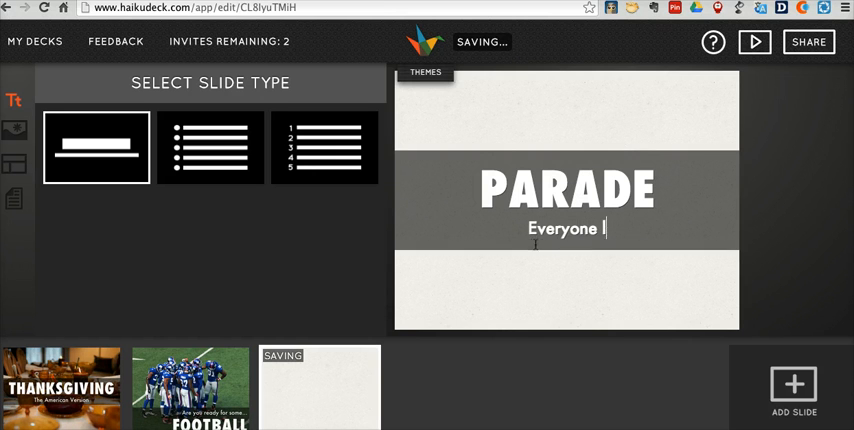
type("oves a...")
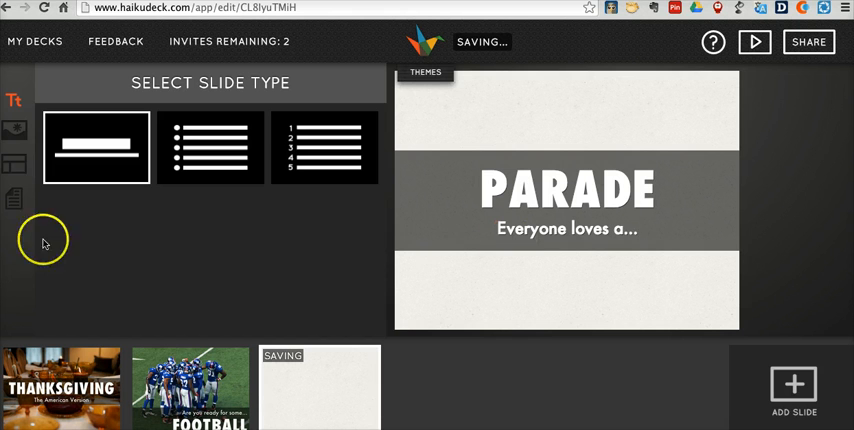
left_click(14, 164)
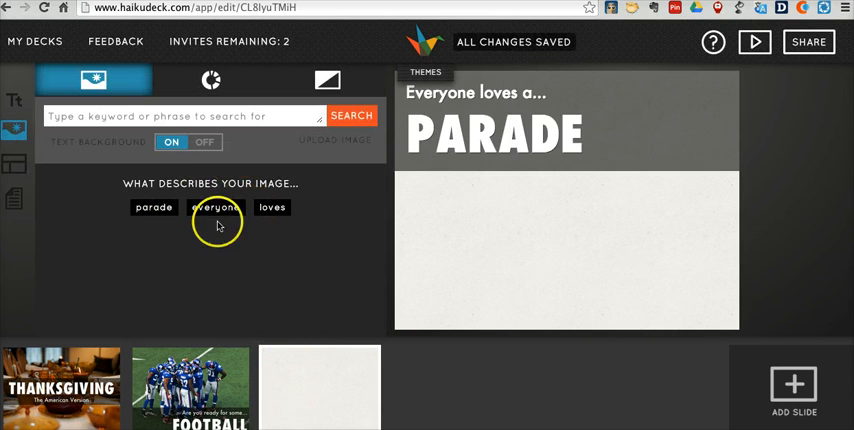
mouse_move(152, 208)
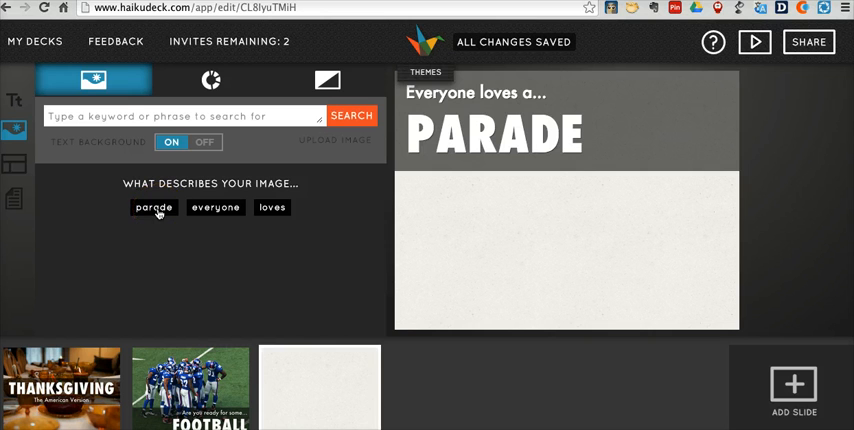
Search images for 'snoopy' and pick the Snoopy parade balloon photo as the background
left_click(272, 208)
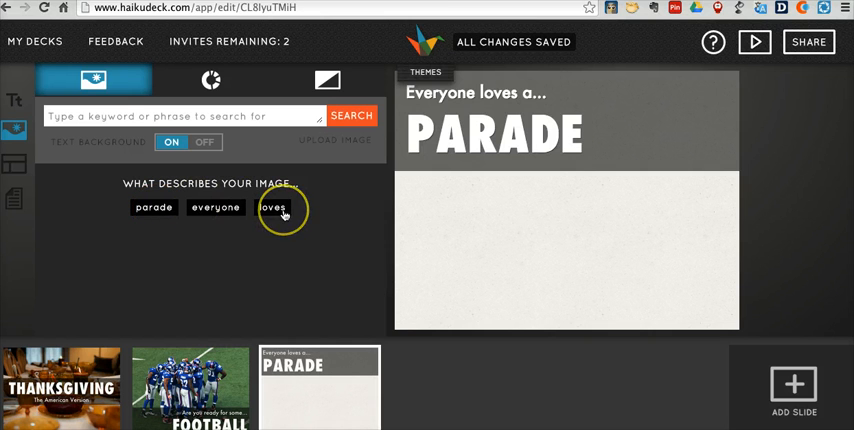
mouse_move(216, 210)
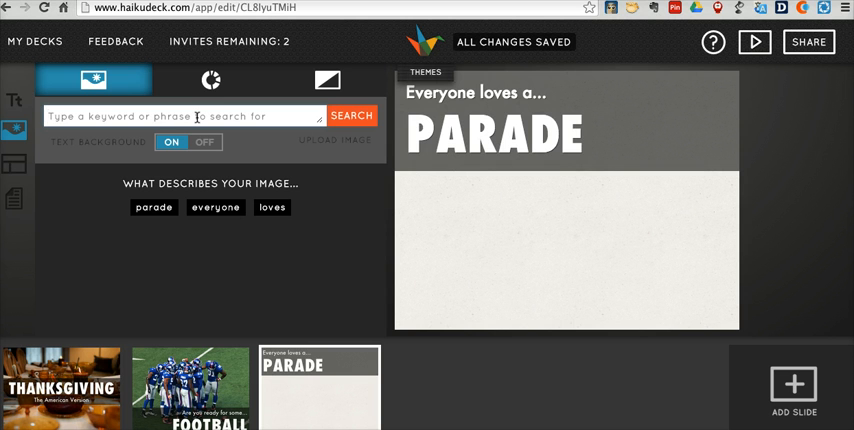
type("snoopy")
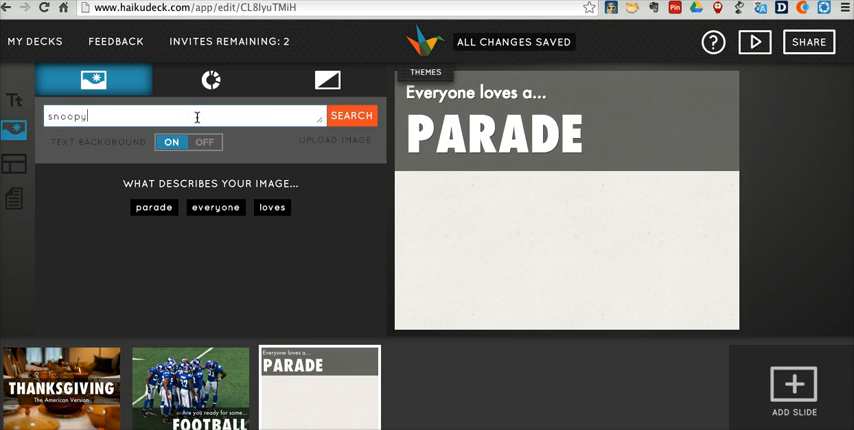
left_click(352, 116)
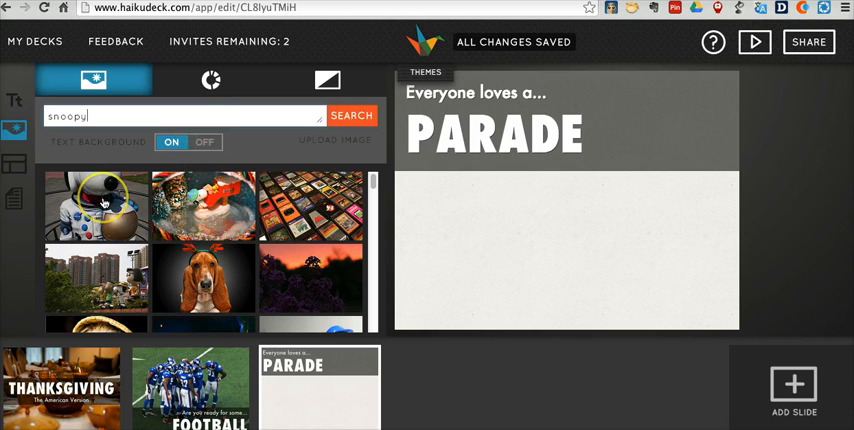
scroll("down", 3)
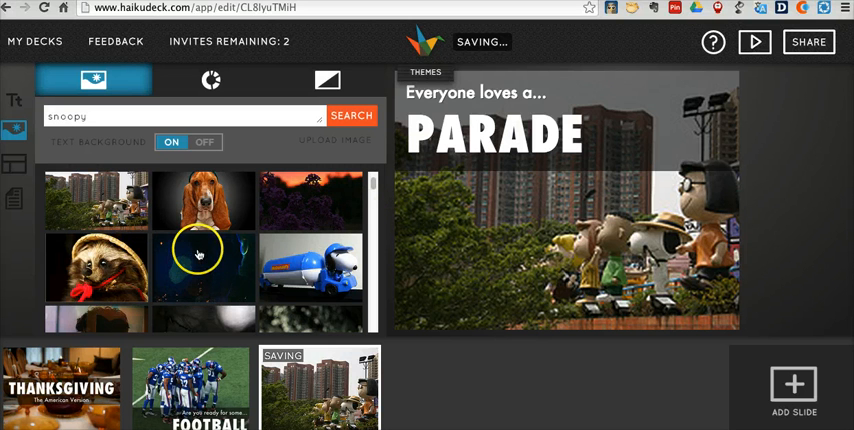
scroll("down", 3)
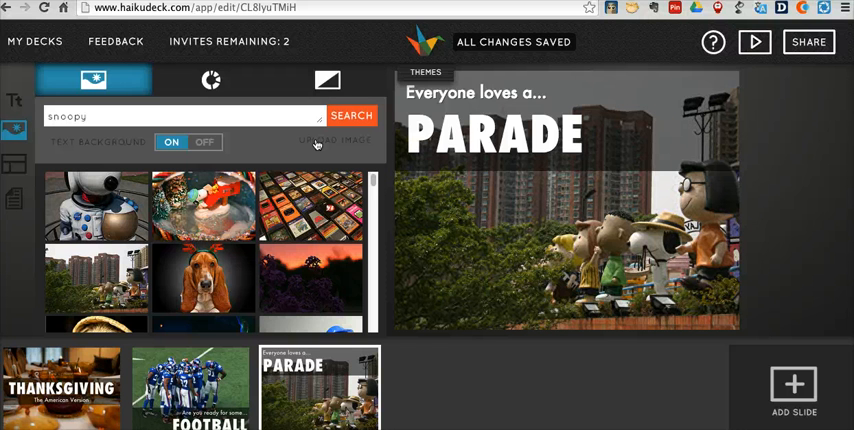
left_click(336, 140)
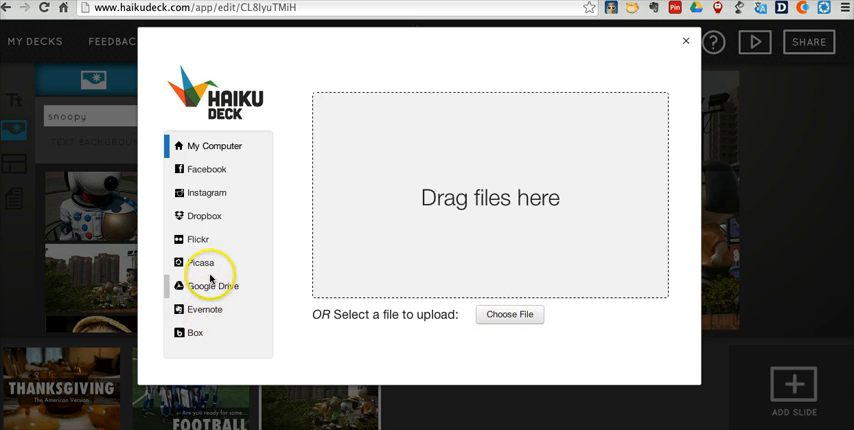
mouse_move(204, 216)
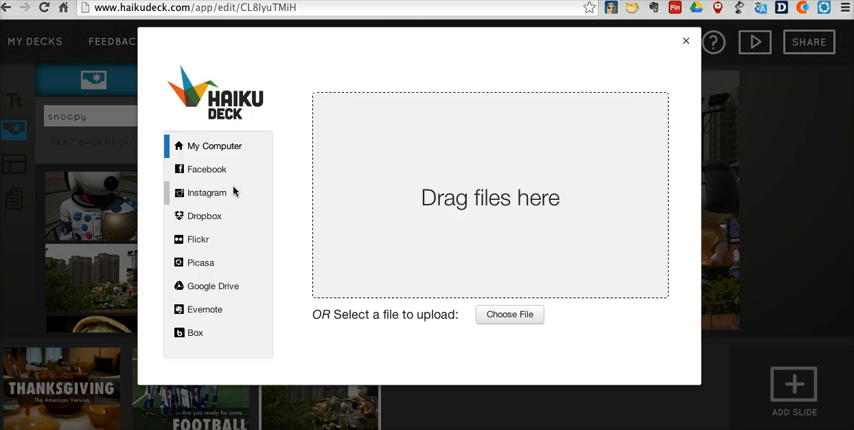
mouse_move(664, 38)
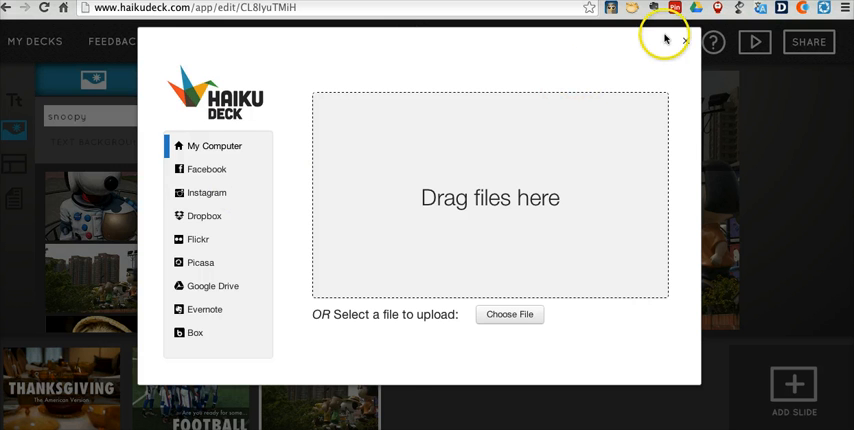
left_click(684, 40)
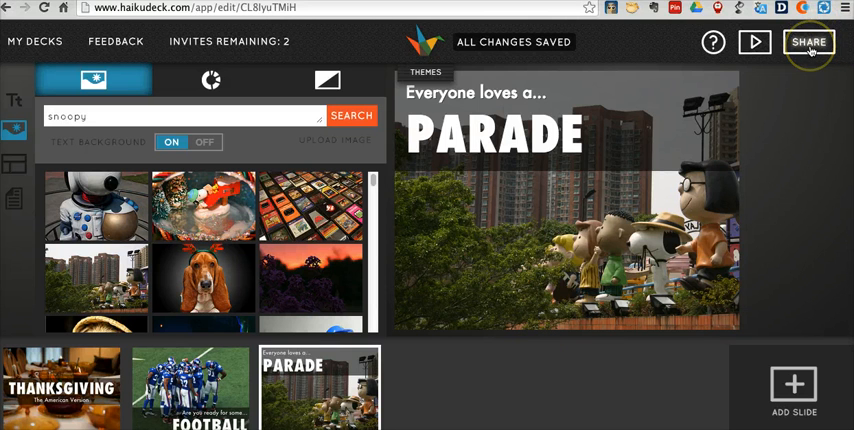
Publish the deck publicly with a short holiday description, filed under Education
left_click(808, 42)
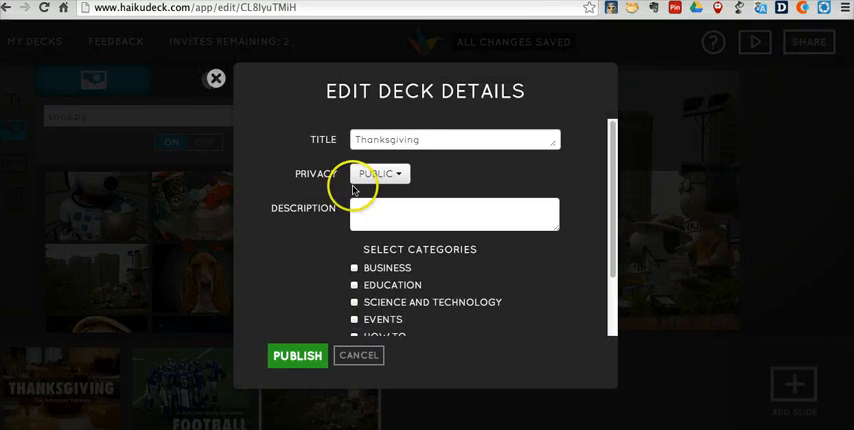
left_click(454, 212)
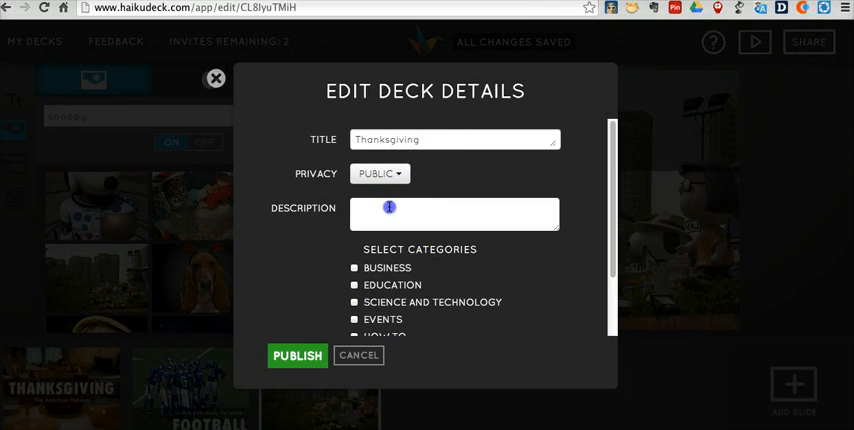
type("A simple presentati")
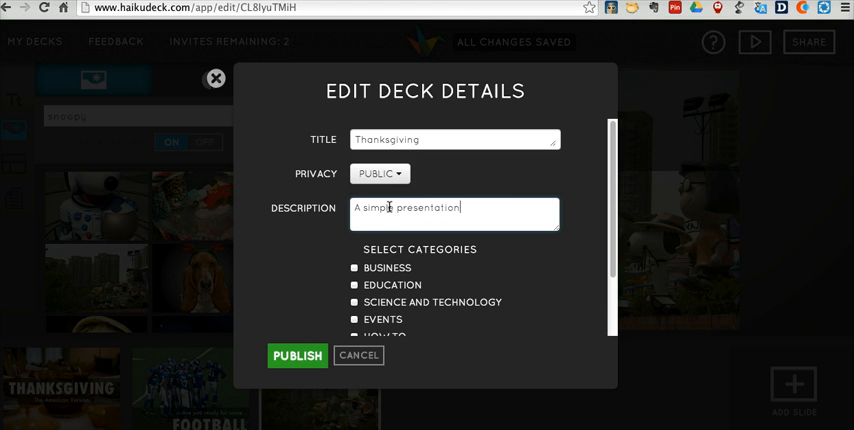
type("on the holiday.")
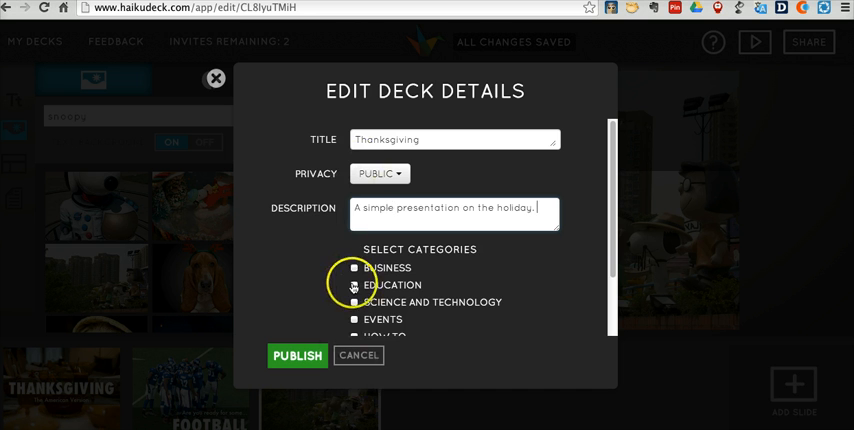
left_click(354, 284)
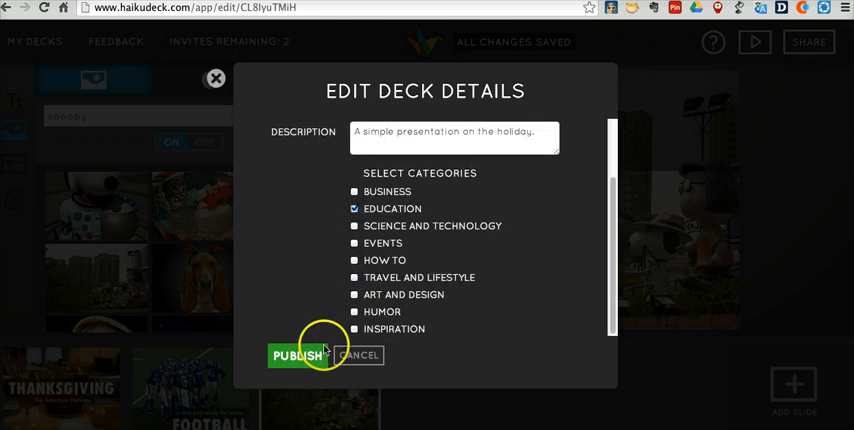
left_click(296, 356)
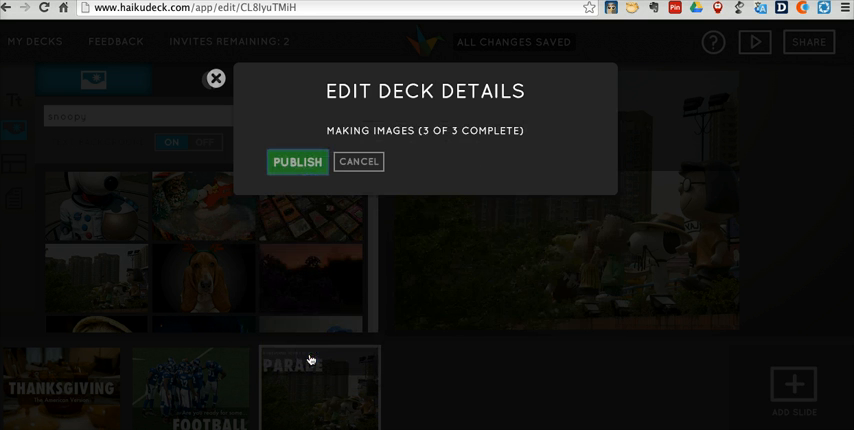
Let publishing finish, then close the Share Your Deck dialog to return to the PARADE slide
left_click(296, 162)
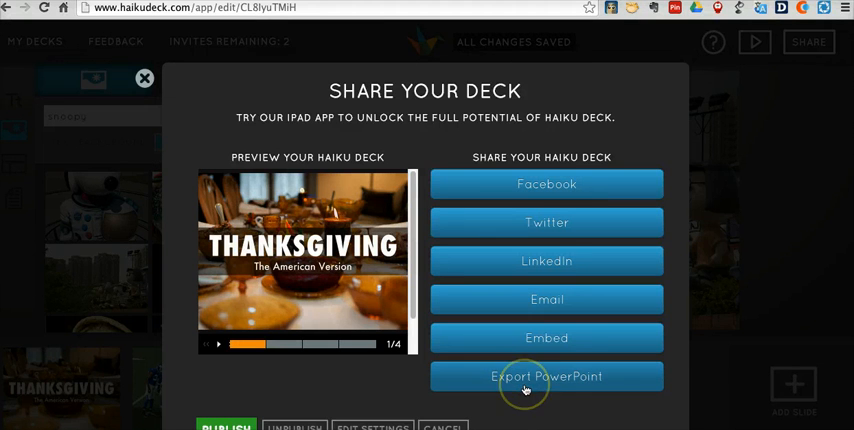
mouse_move(264, 404)
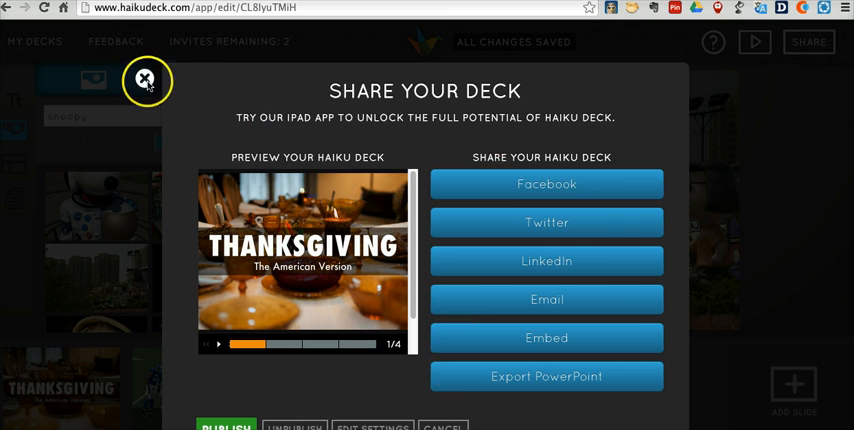
left_click(146, 80)
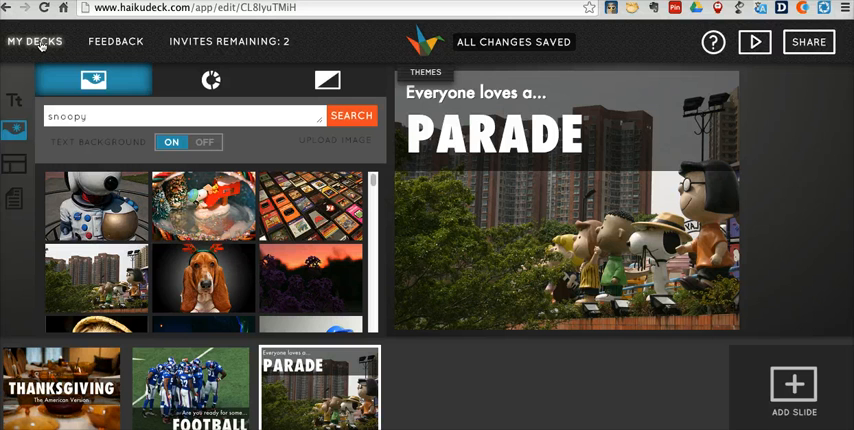
From My Decks, open the older Thanksgiving deck, view its closing Happy Thanksgiving slide, and start sharing it
left_click(36, 42)
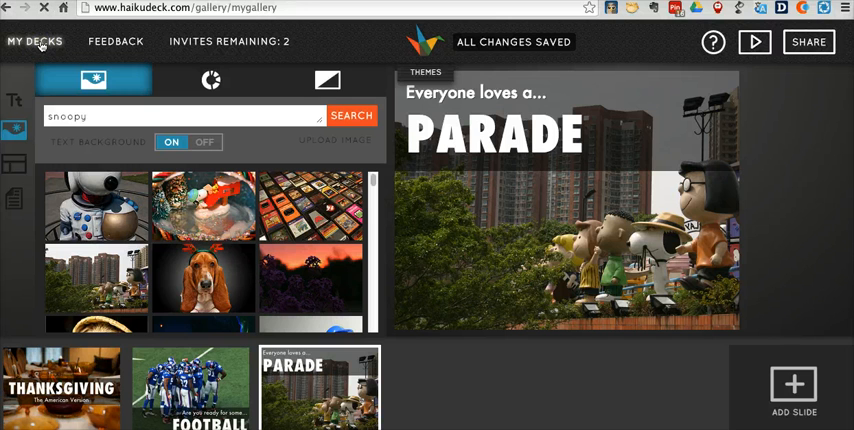
left_click(36, 42)
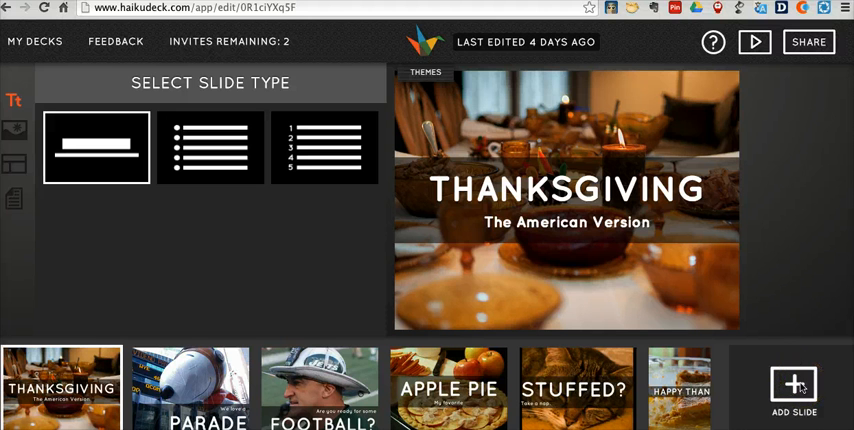
left_click(576, 388)
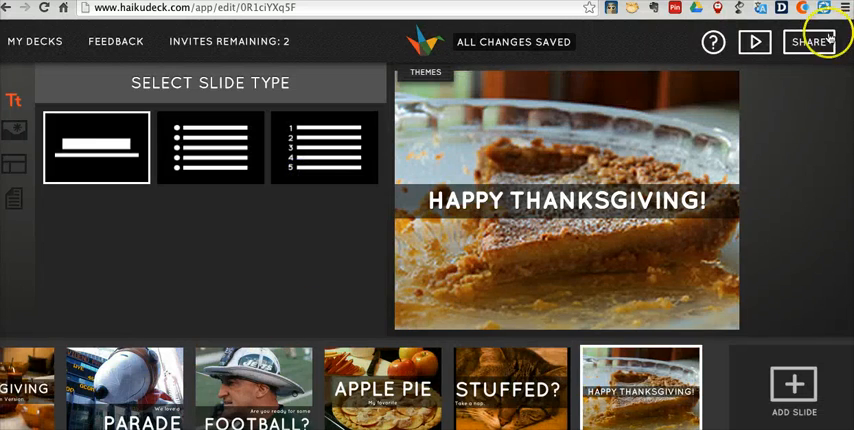
left_click(808, 42)
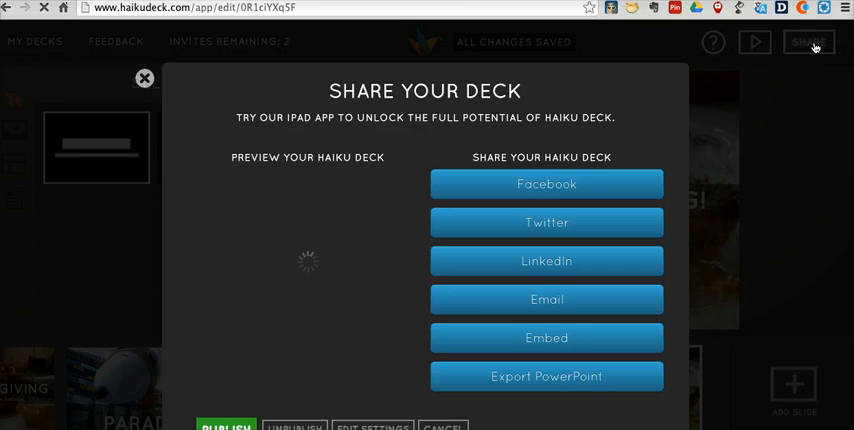